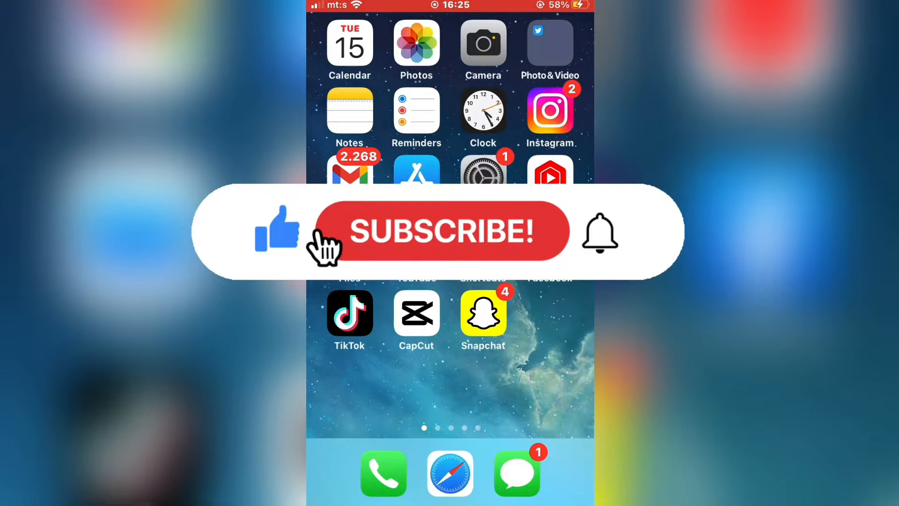
- Open Snapchat to John's chat and pull down Control Center over it
click(441, 231)
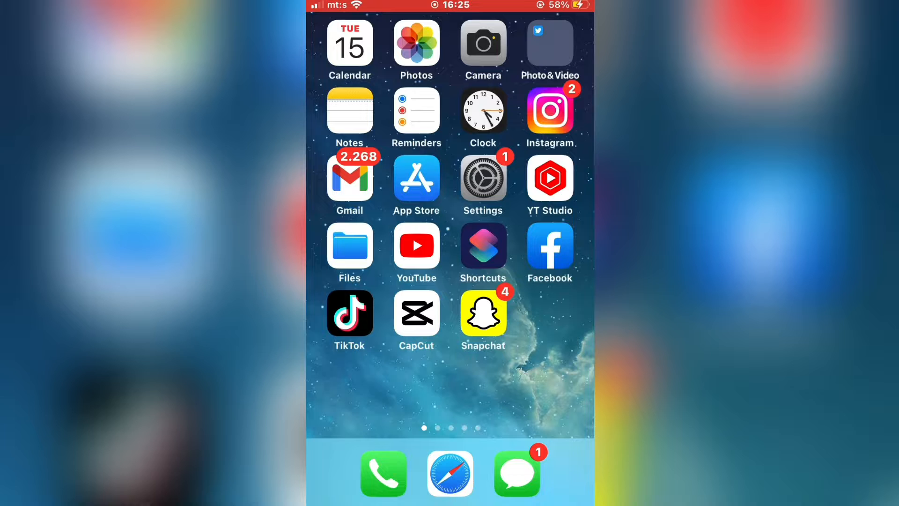
click(483, 312)
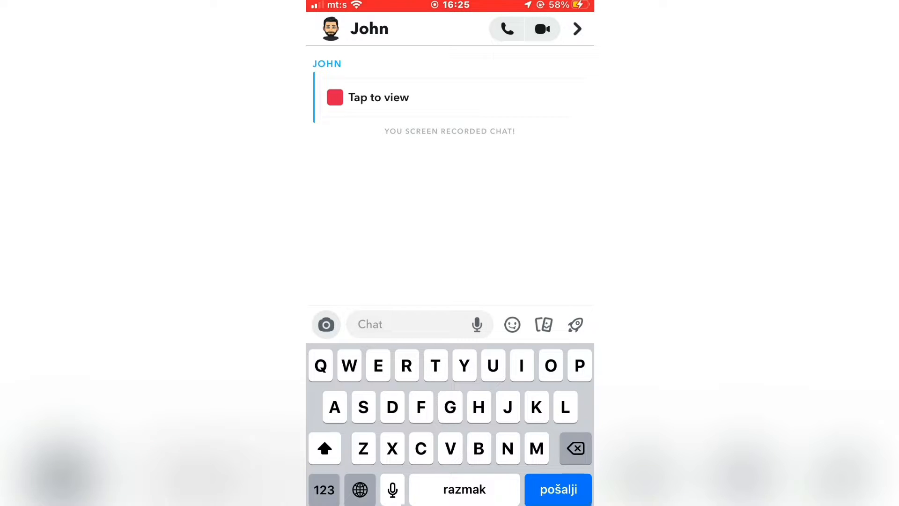
text(G)
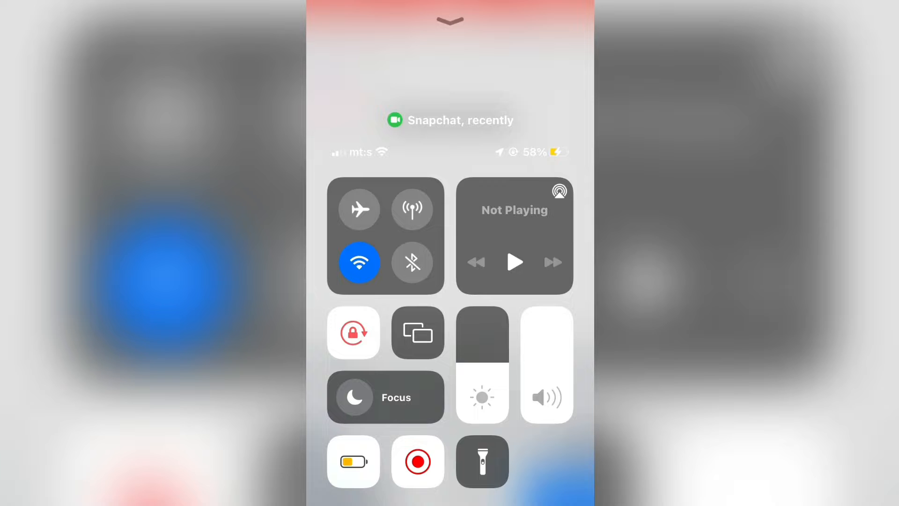
- Switch airplane mode on and dismiss Control Center back to John's chat
click(359, 209)
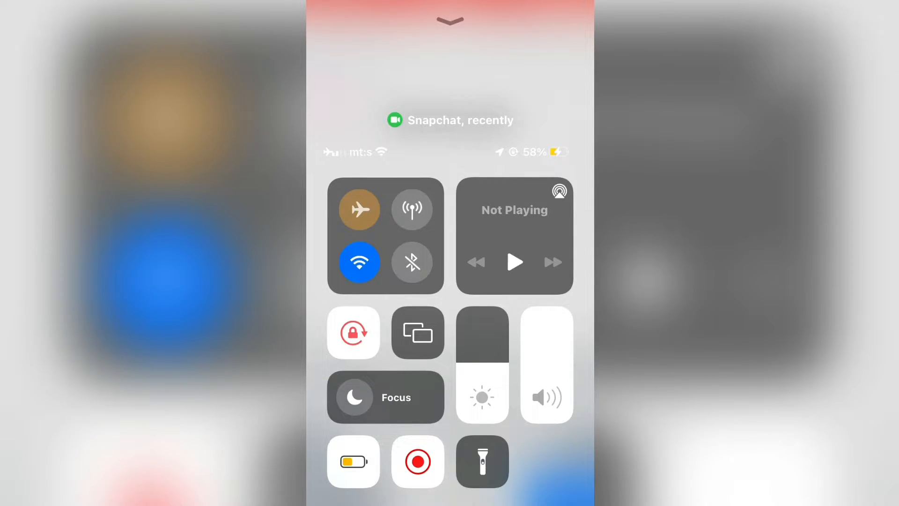
click(359, 209)
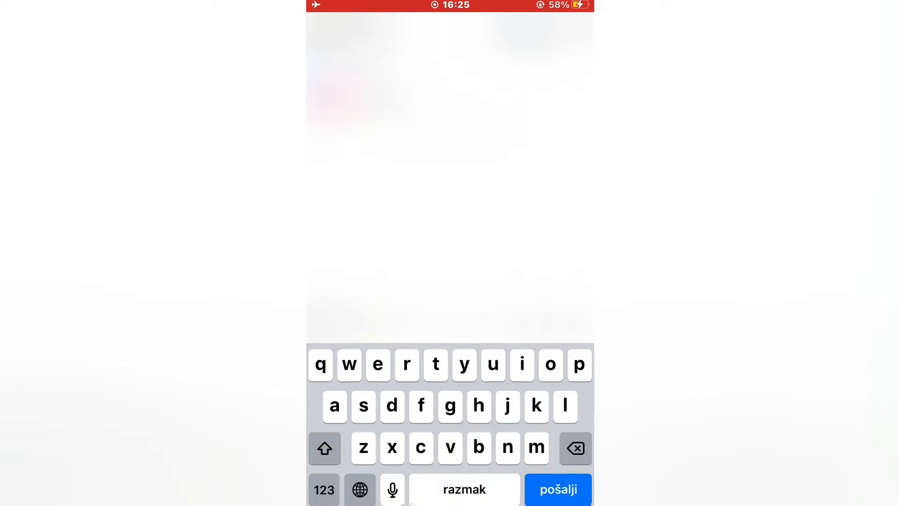
- Screenshot John's chat offline, then open his friendship menu from the chat list
text(G)
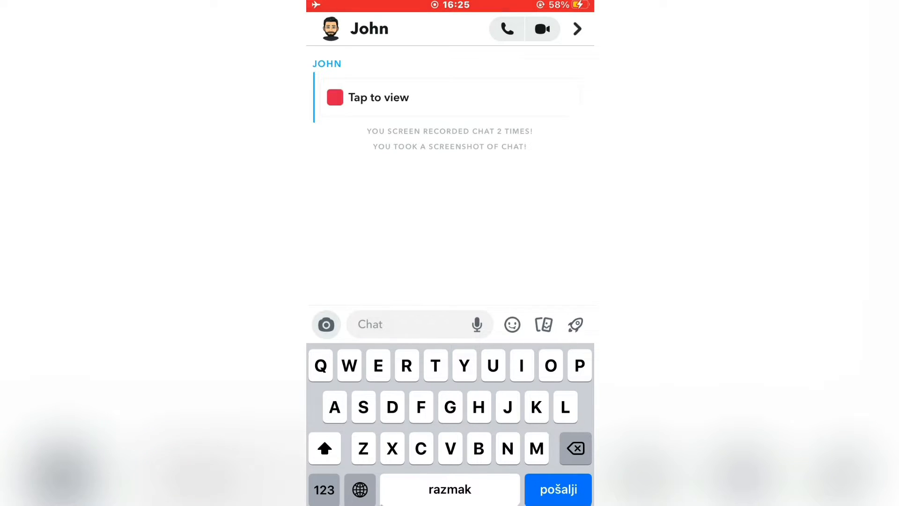
click(576, 28)
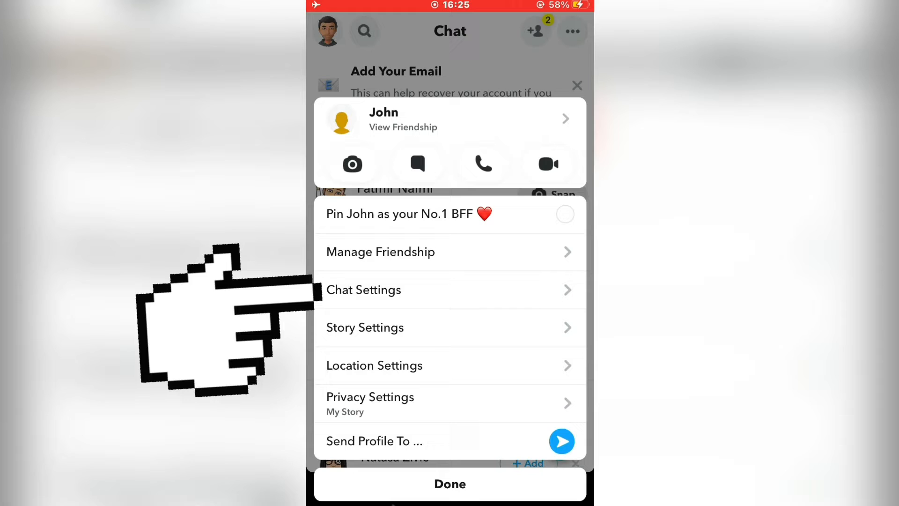
- Clear John's conversation from the chat feed via Chat Settings
click(362, 290)
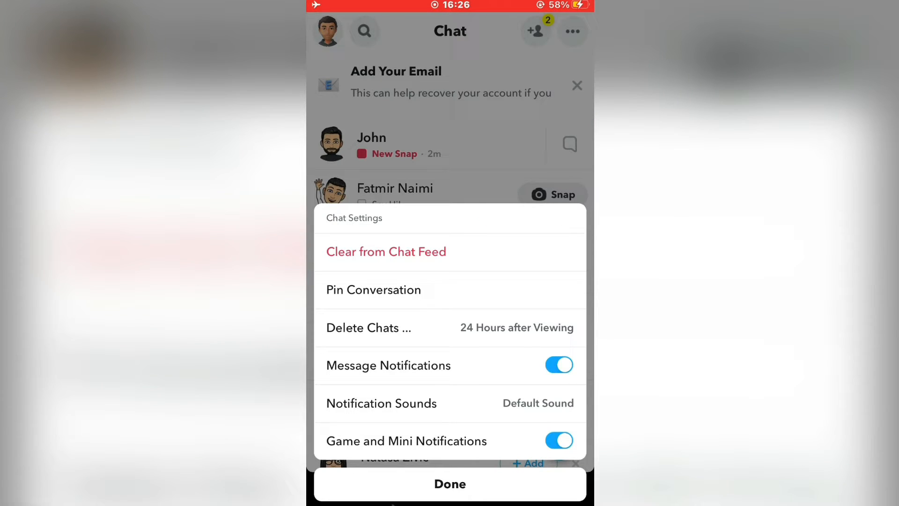
click(385, 251)
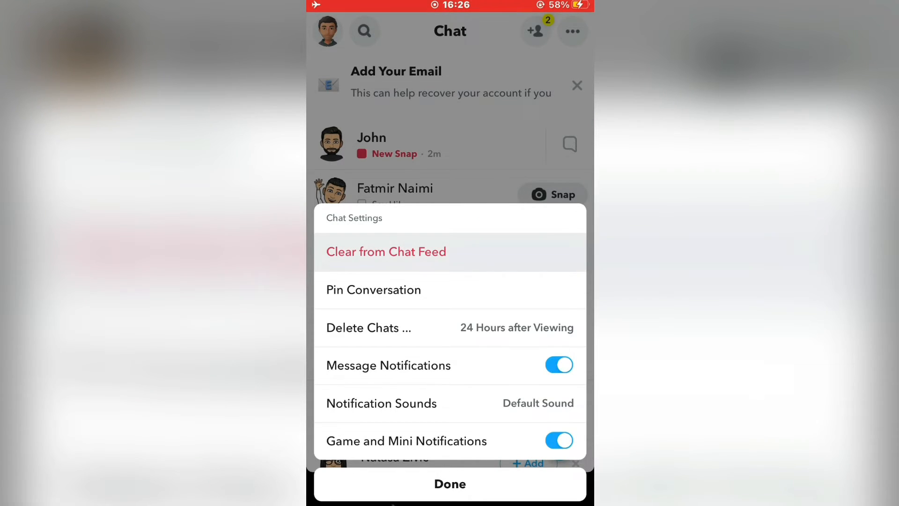
click(385, 251)
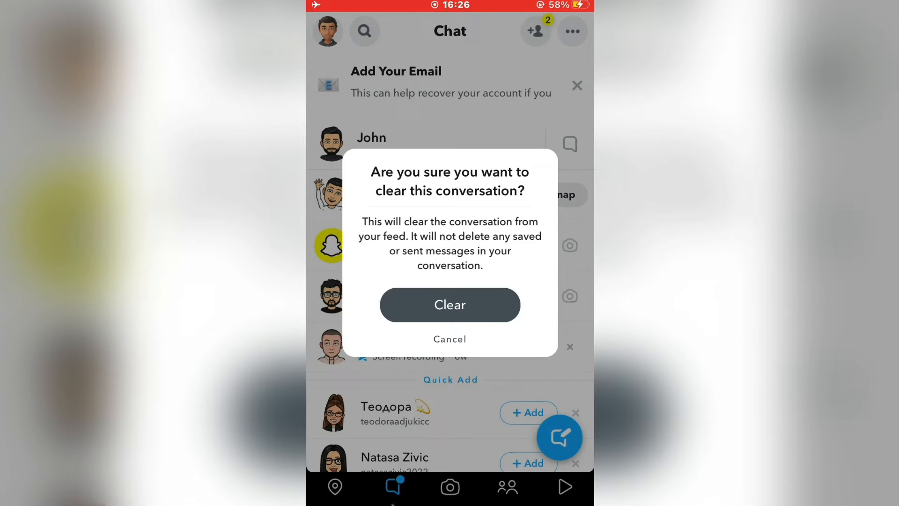
click(450, 305)
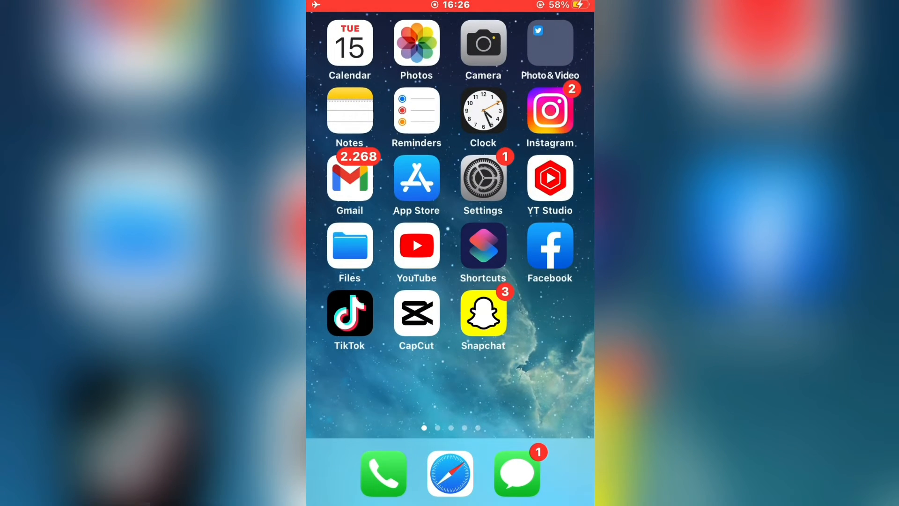
- Turn airplane mode off and reopen Snapchat to the chat list
click(549, 110)
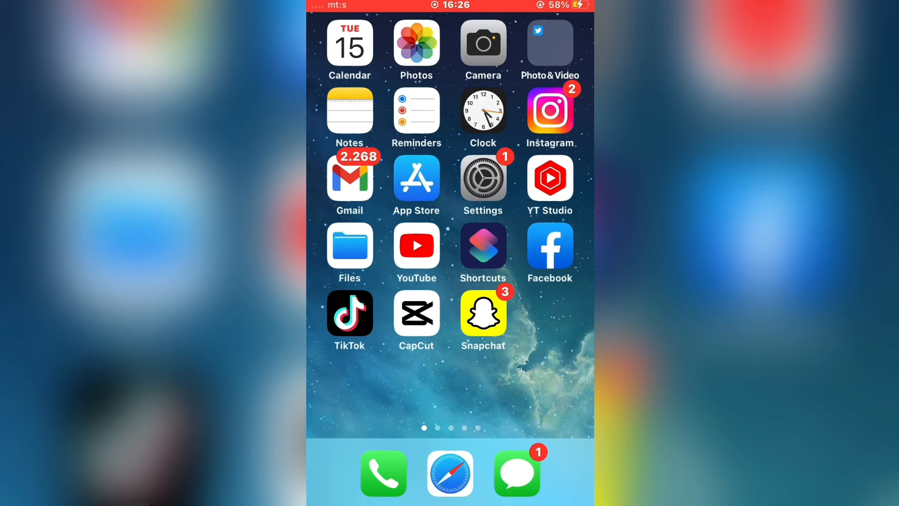
click(483, 312)
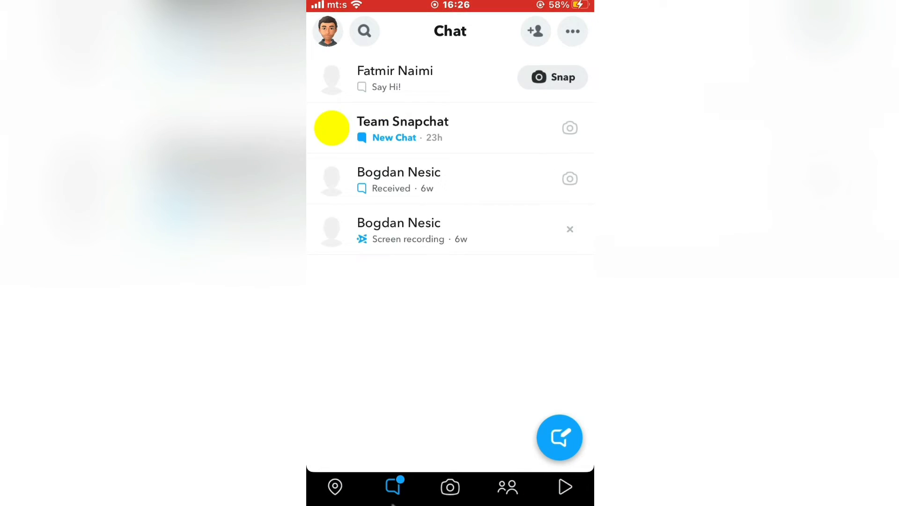